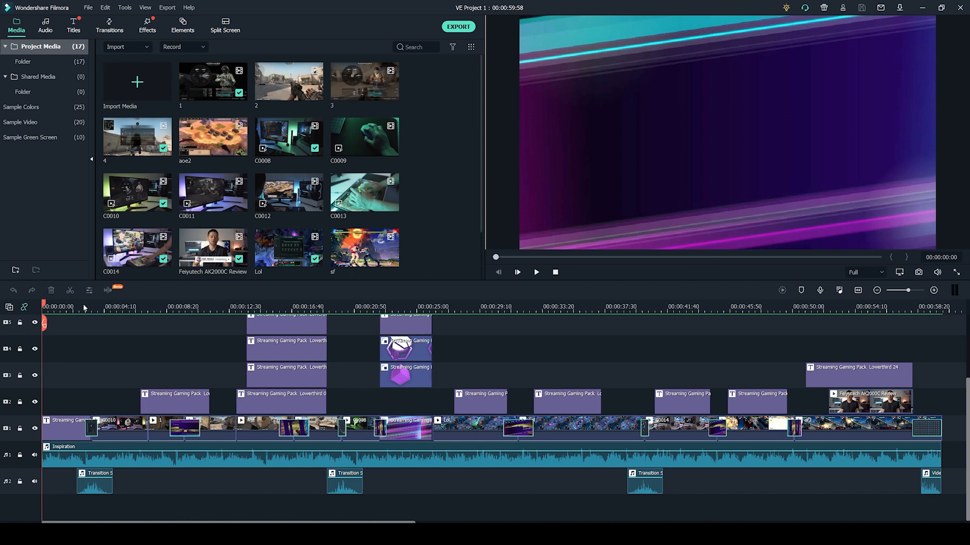
mouse_move(756, 295)
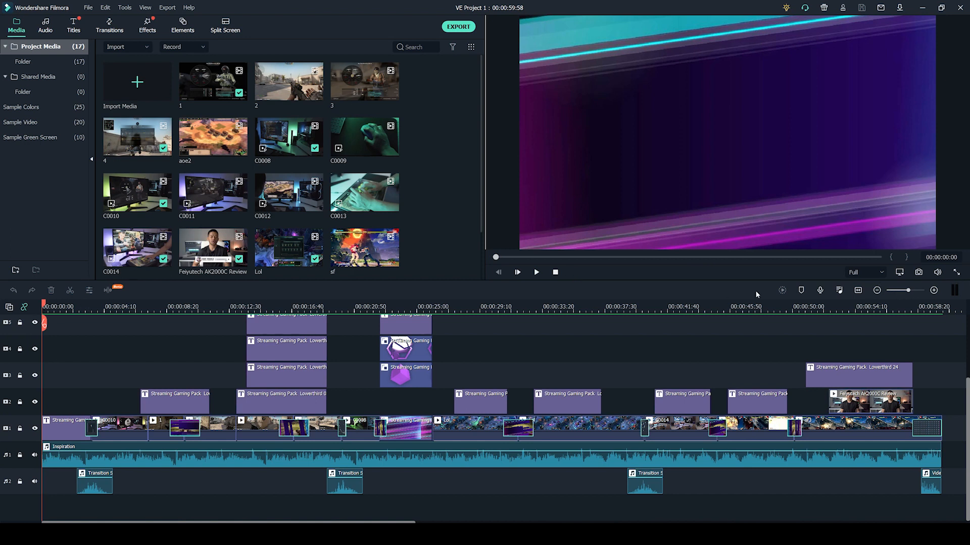
Fit the whole one-minute project into the timeline panel with the playhead near 00:00:04
click(417, 306)
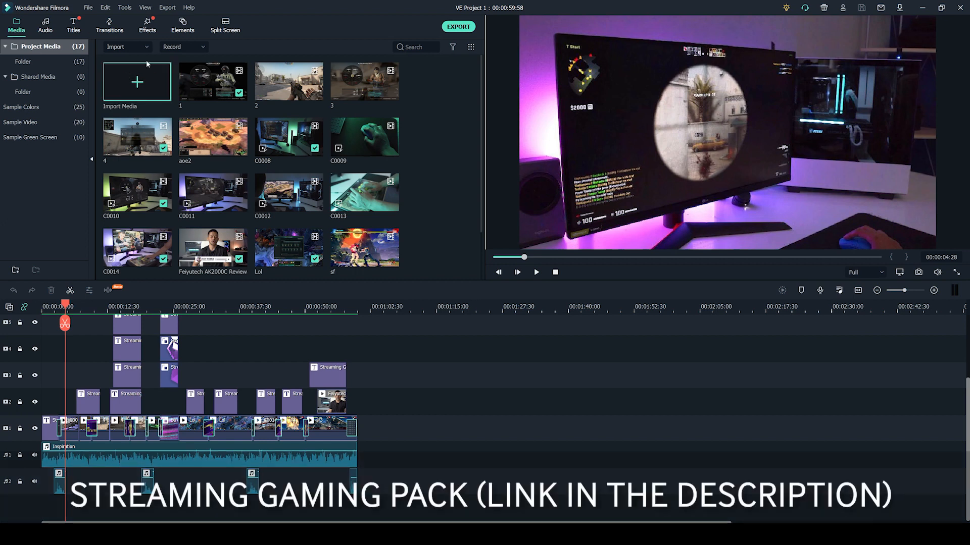
Browse the Streaming Gaming pack's titles, then its transitions, ending on its 14 animated elements
click(73, 26)
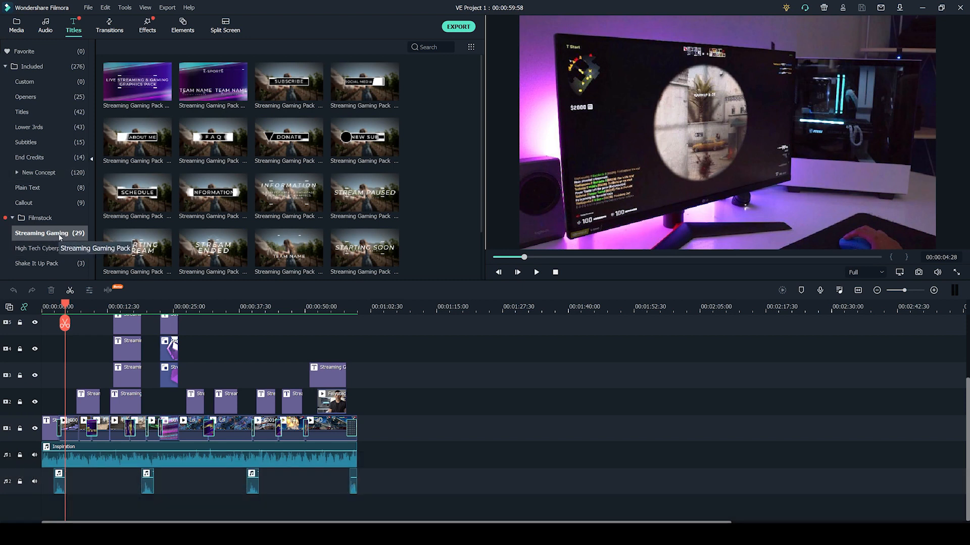
mouse_move(213, 197)
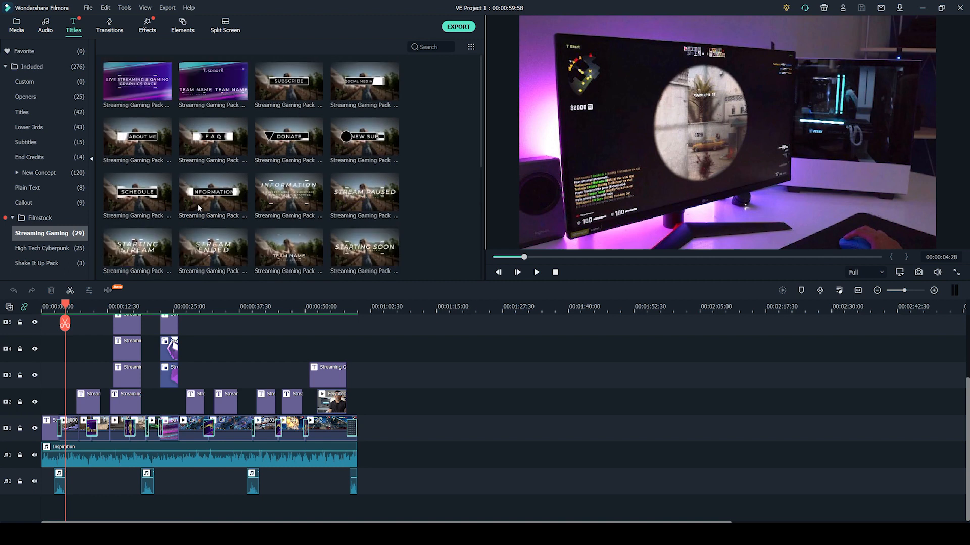
click(109, 26)
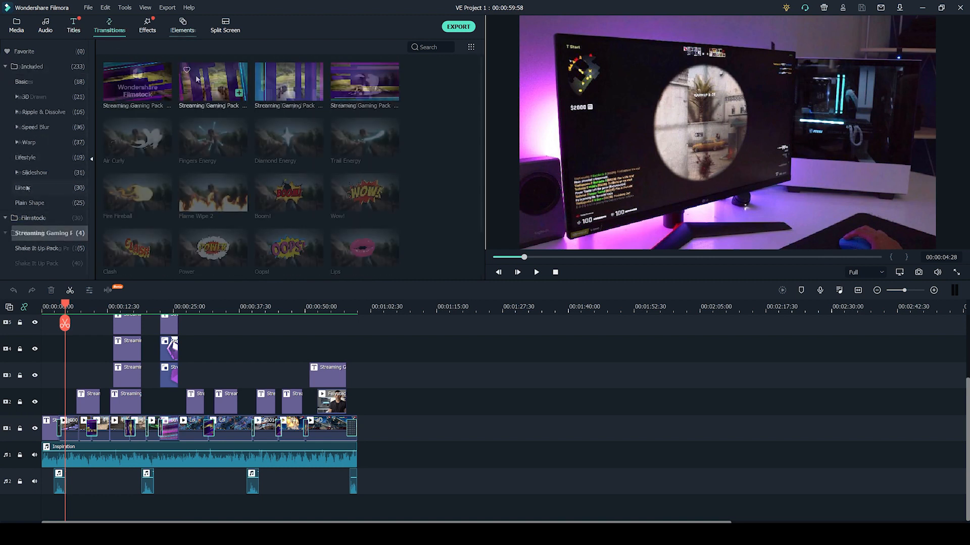
click(182, 25)
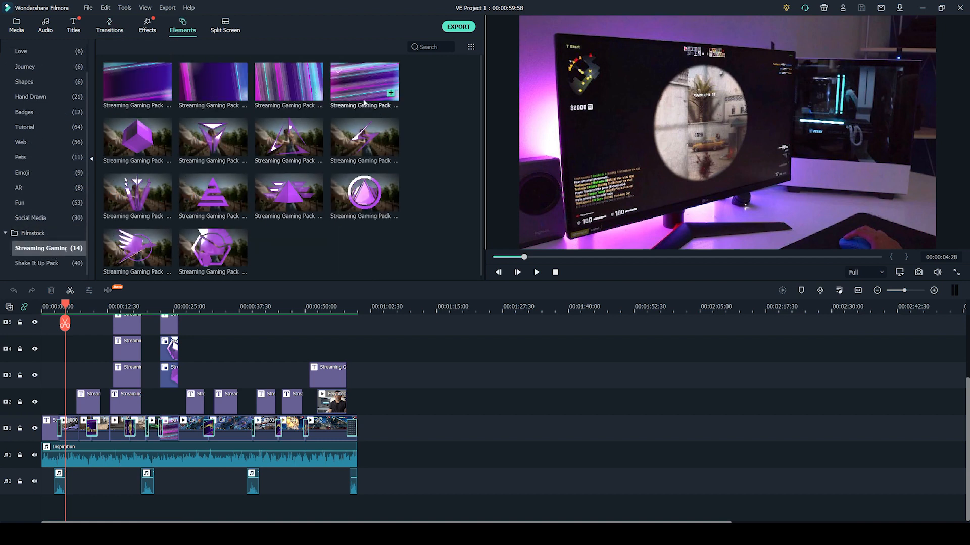
mouse_move(214, 197)
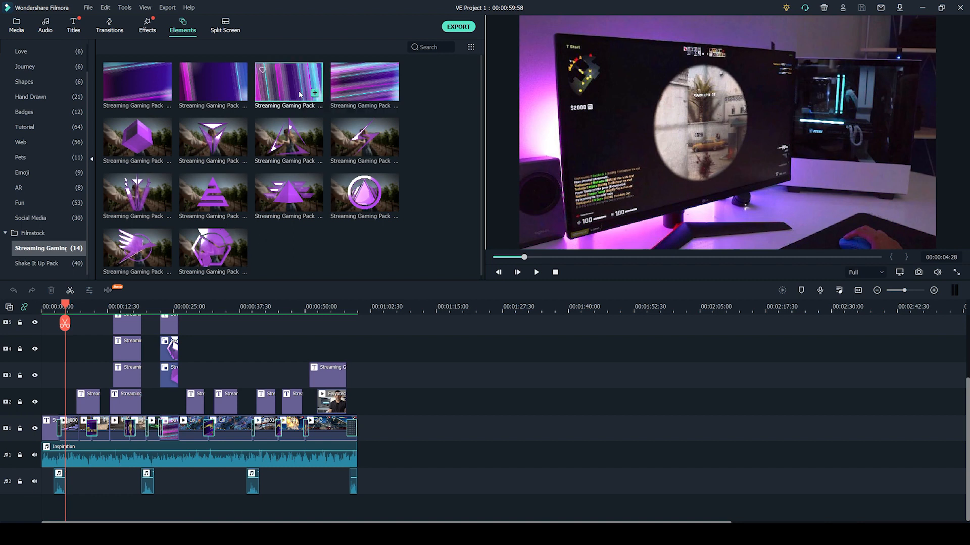
Preview the third purple streak element, then return to the Streaming Gaming transitions
click(517, 272)
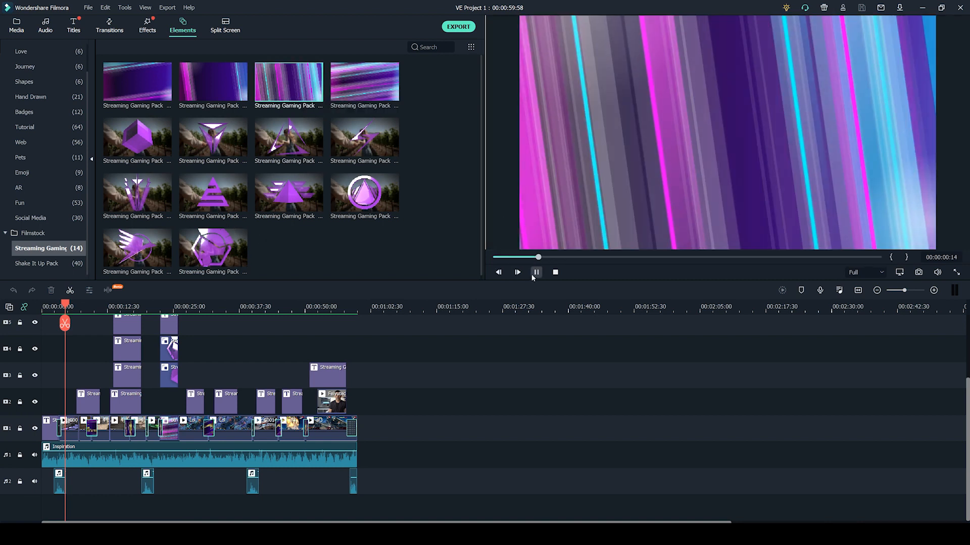
click(535, 271)
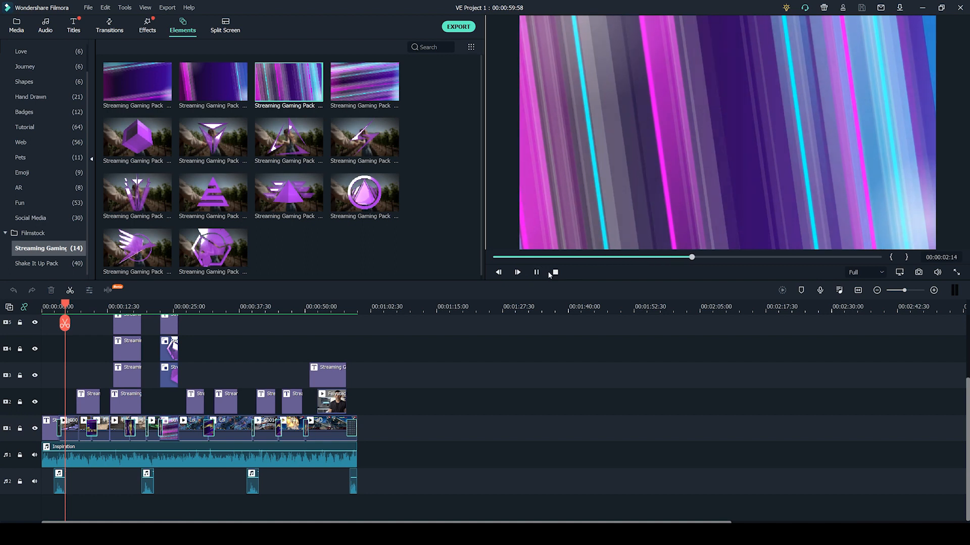
click(109, 25)
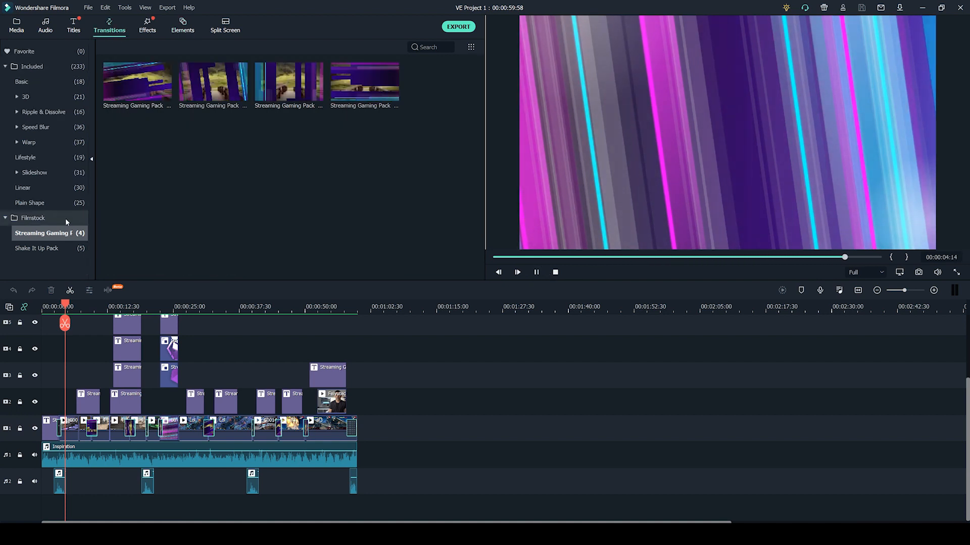
Play the first Streaming Gaming transition's preview, then stop and return to the pack's titles
click(555, 272)
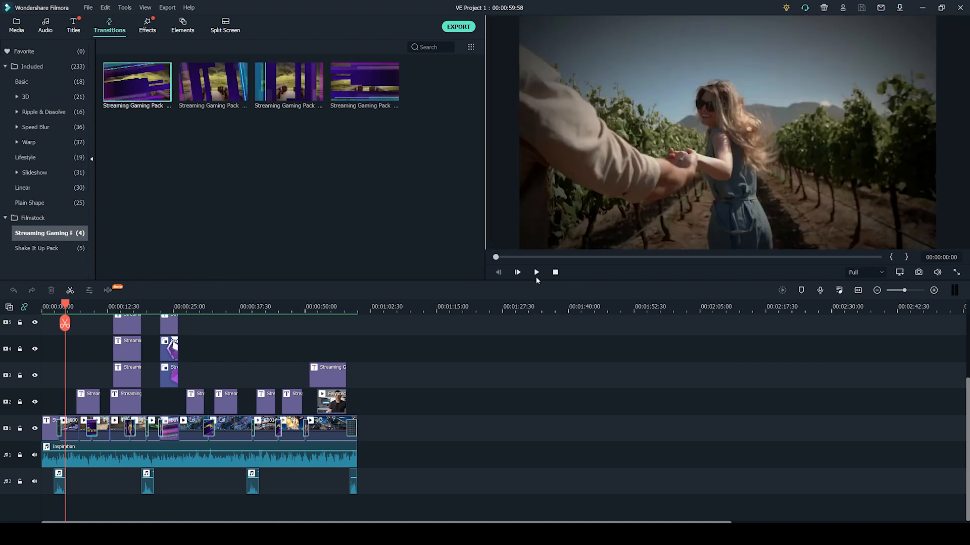
click(536, 272)
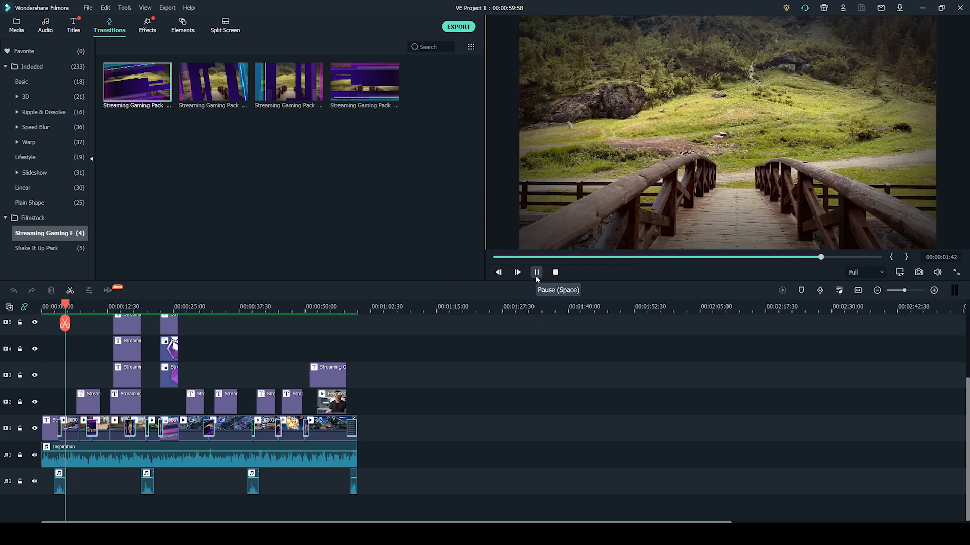
click(73, 26)
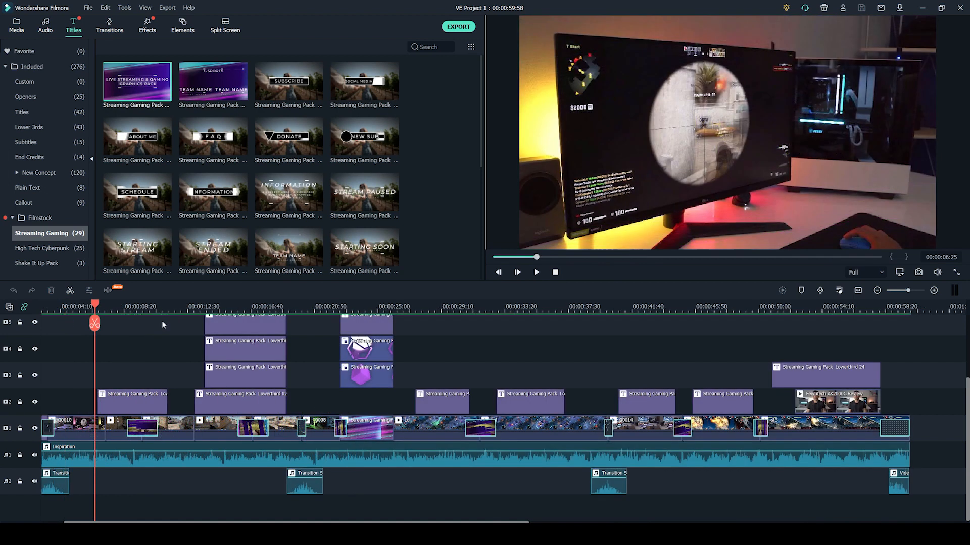
mouse_move(162, 320)
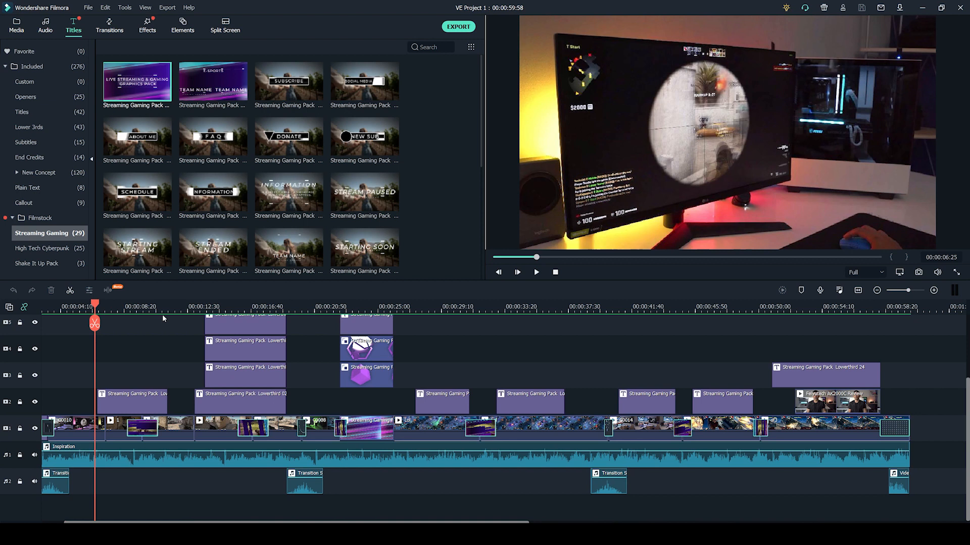
mouse_move(163, 319)
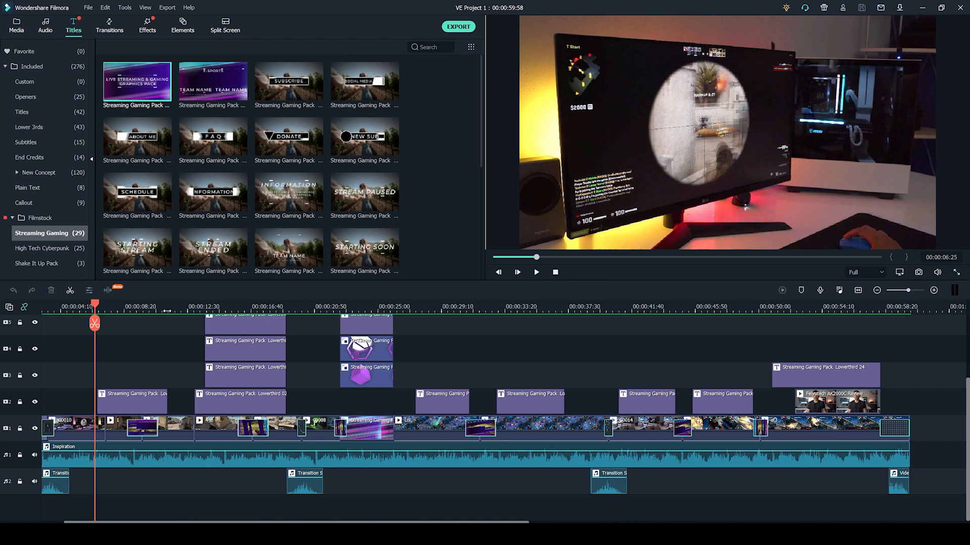
mouse_move(165, 319)
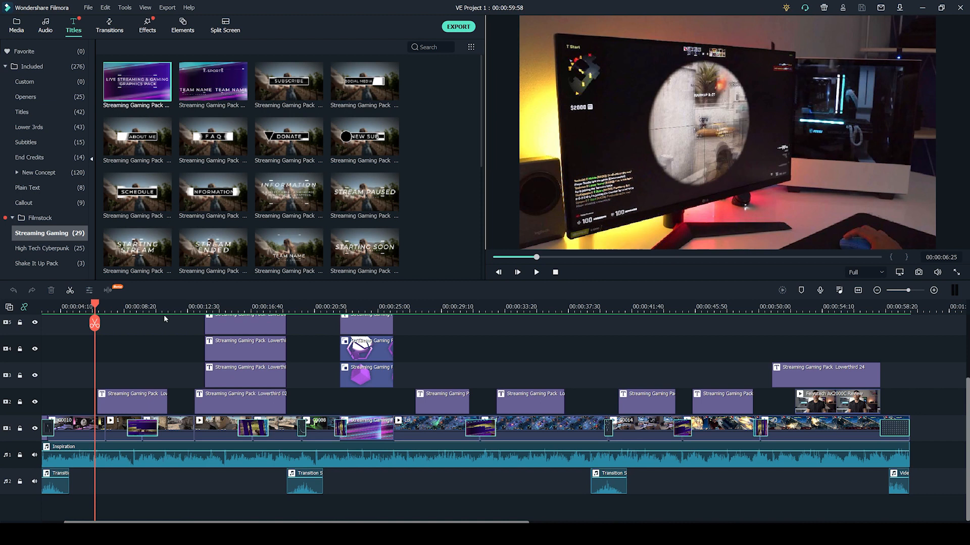
mouse_move(165, 318)
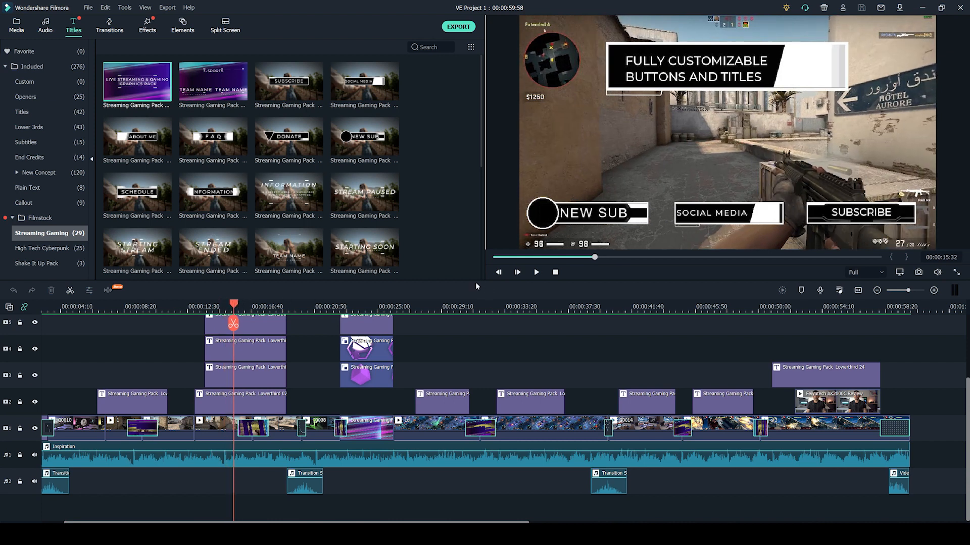
mouse_move(475, 286)
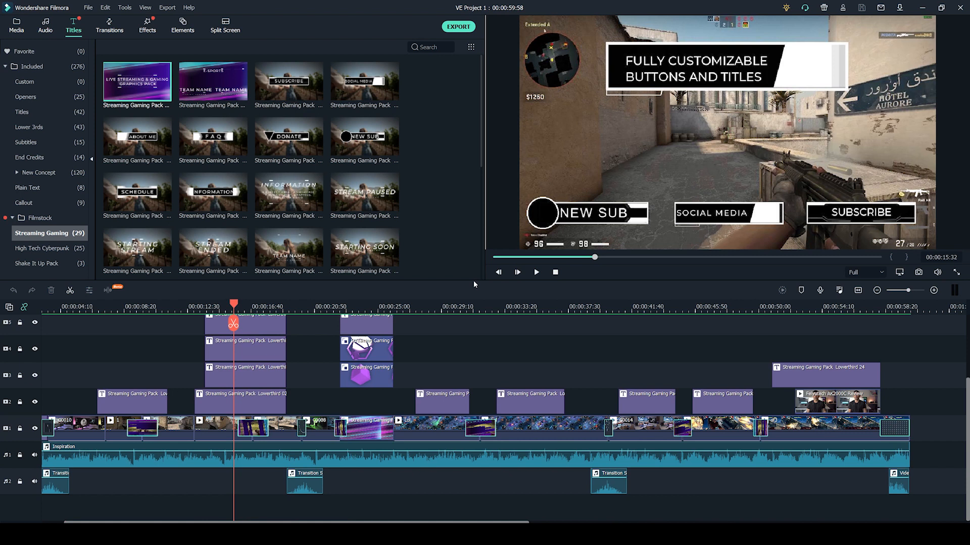
mouse_move(736, 225)
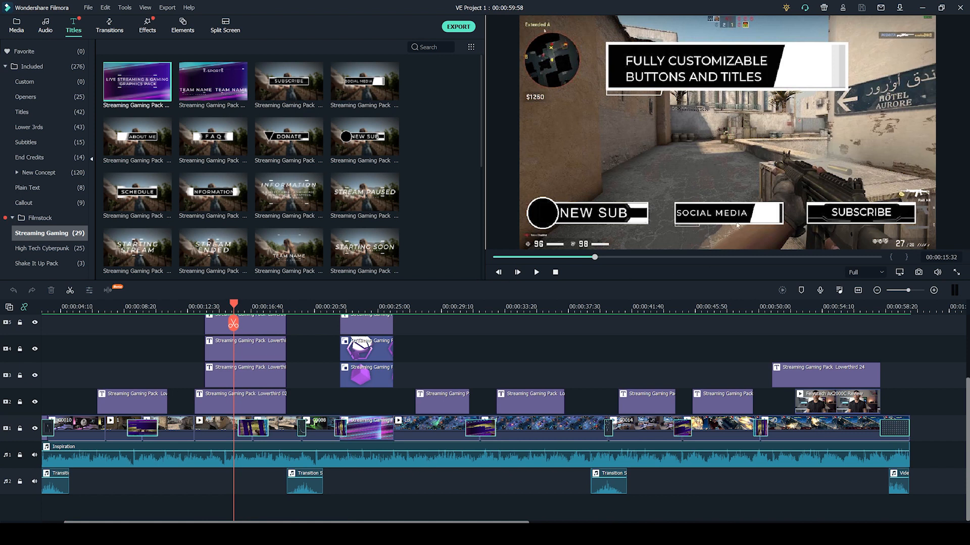
mouse_move(661, 227)
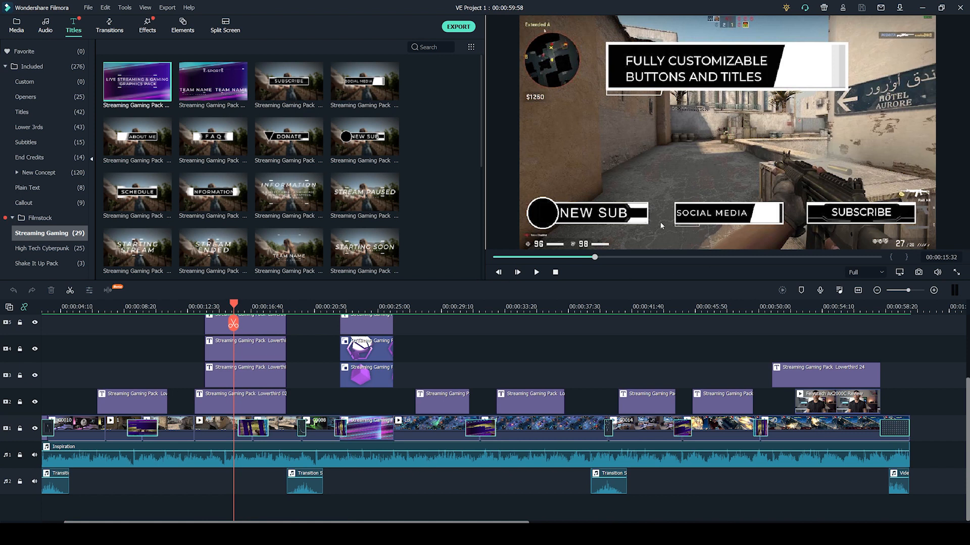
mouse_move(710, 206)
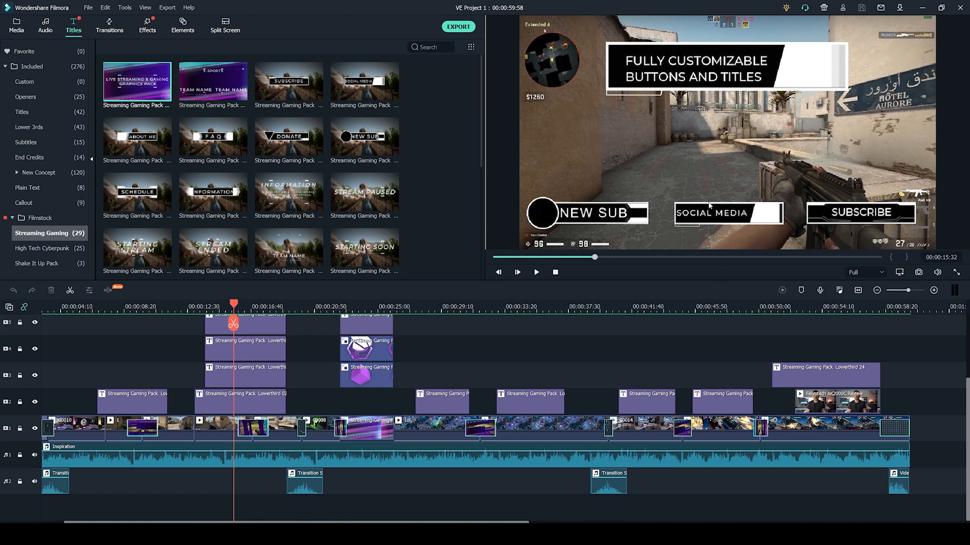
mouse_move(218, 321)
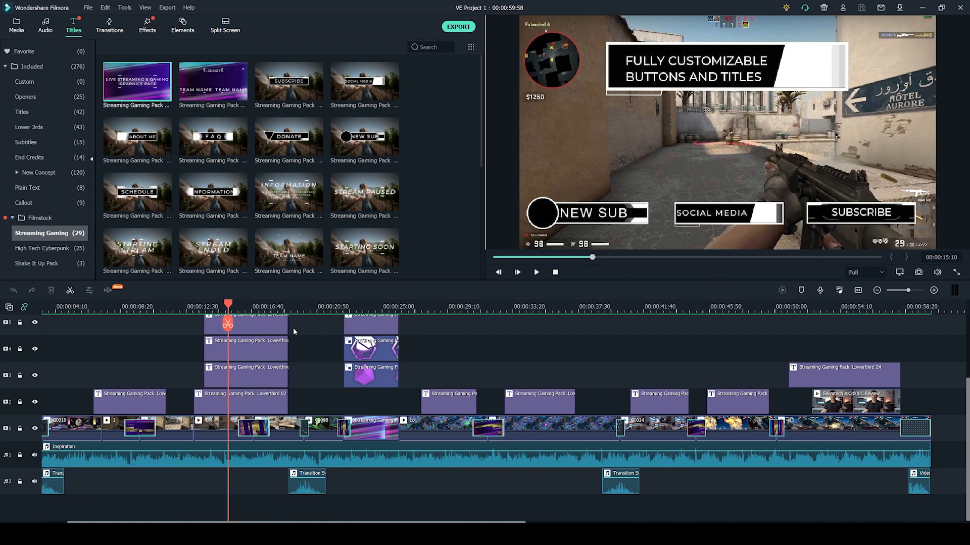
Scale the lower-third title to about 93%, shift it right and rotate it to 360
click(242, 399)
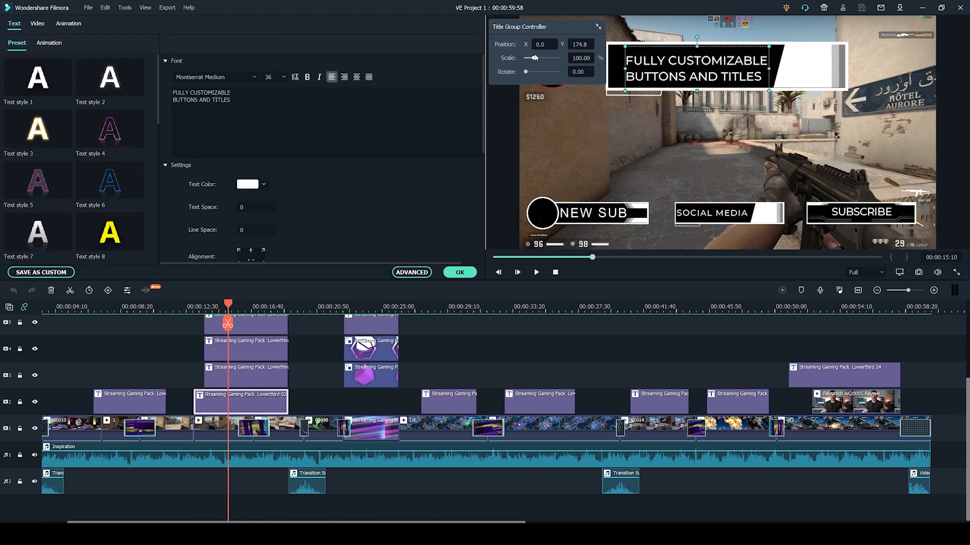
drag(535, 58, 543, 58)
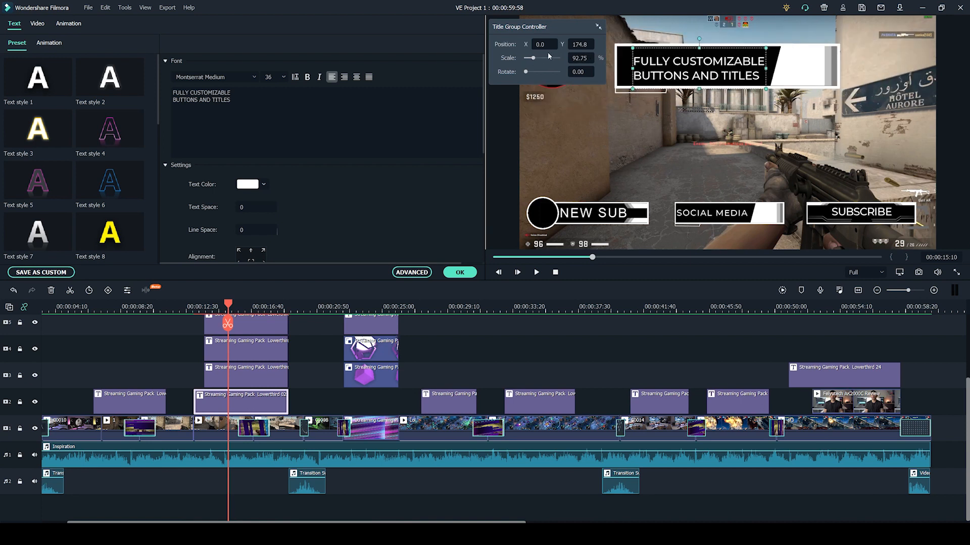
drag(699, 55, 748, 56)
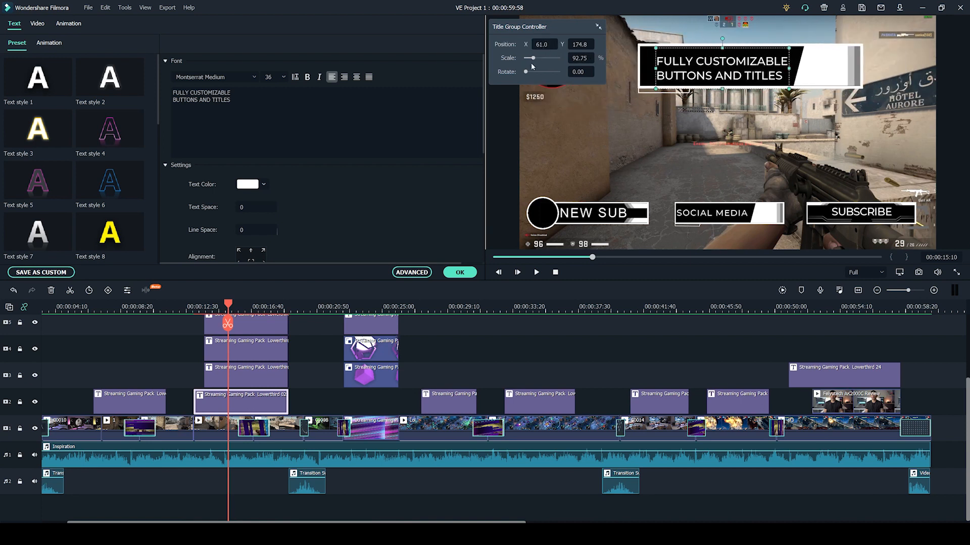
drag(527, 72, 558, 72)
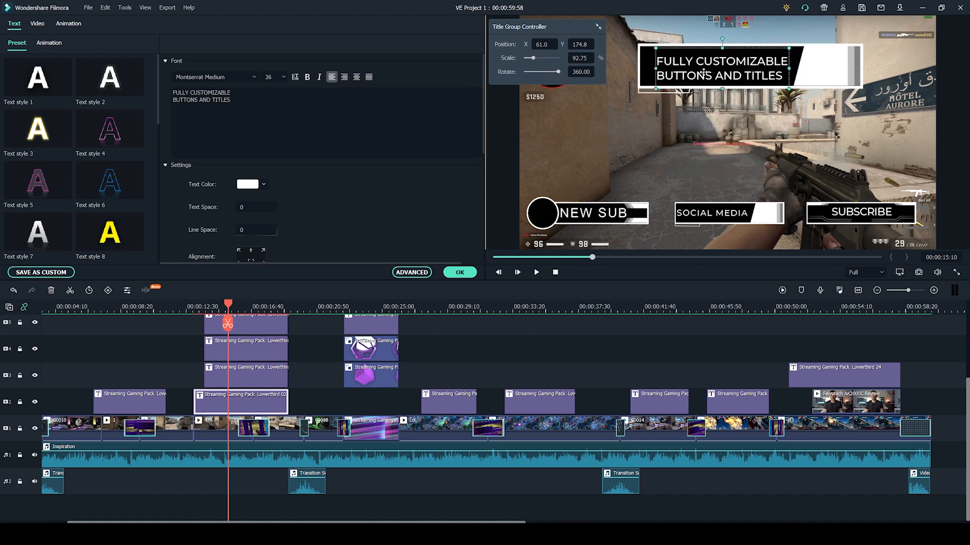
Replace the title wording with 'bdgdfgdfg' and set a -4 value
double_click(217, 100)
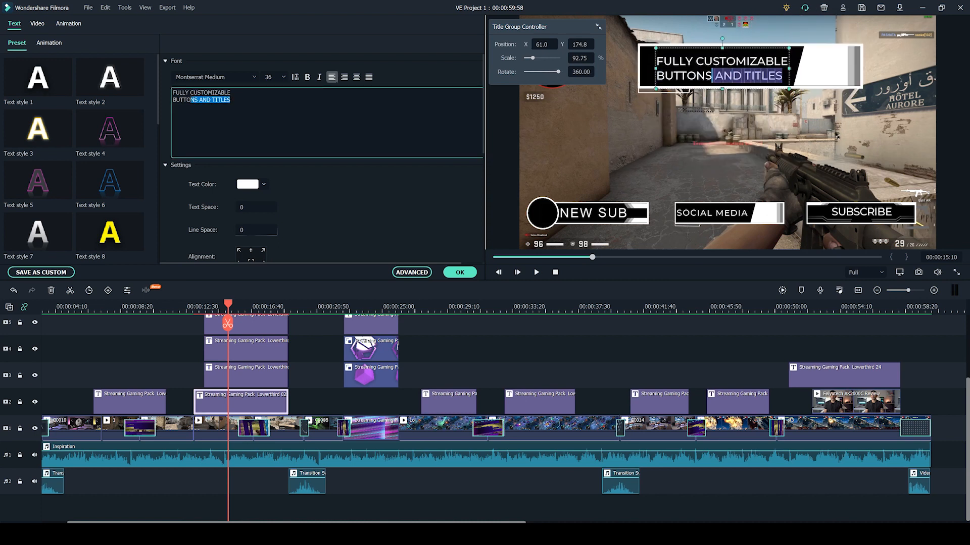
text(b)
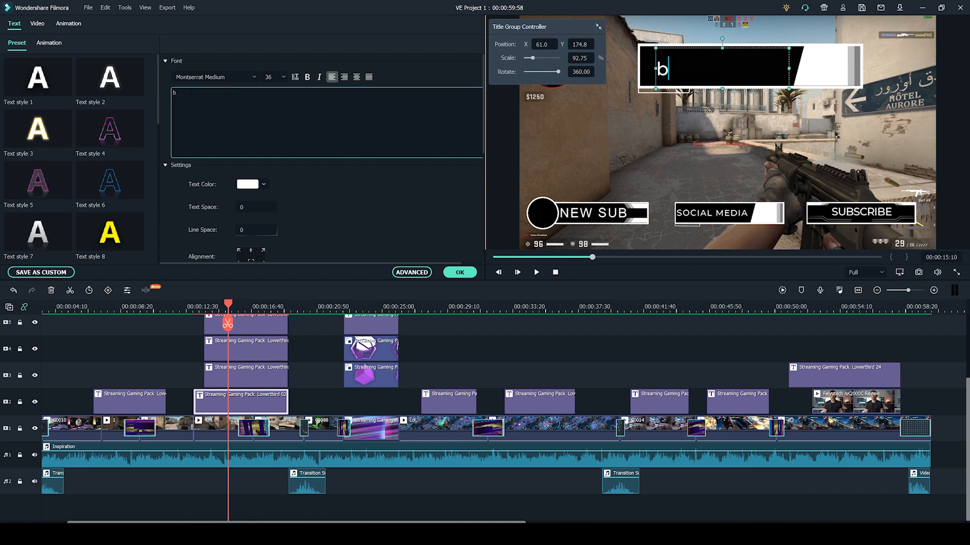
text(dgdfgdfg)
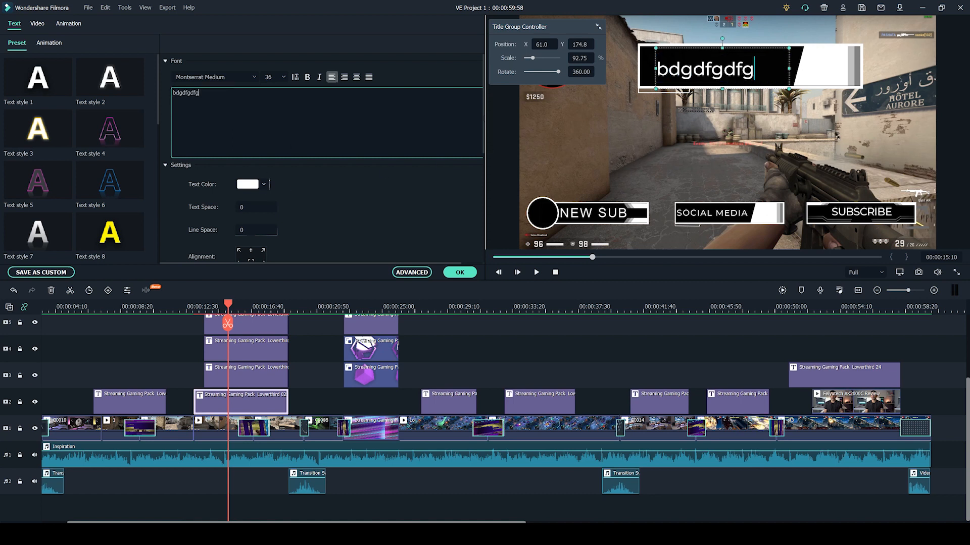
text(-4)
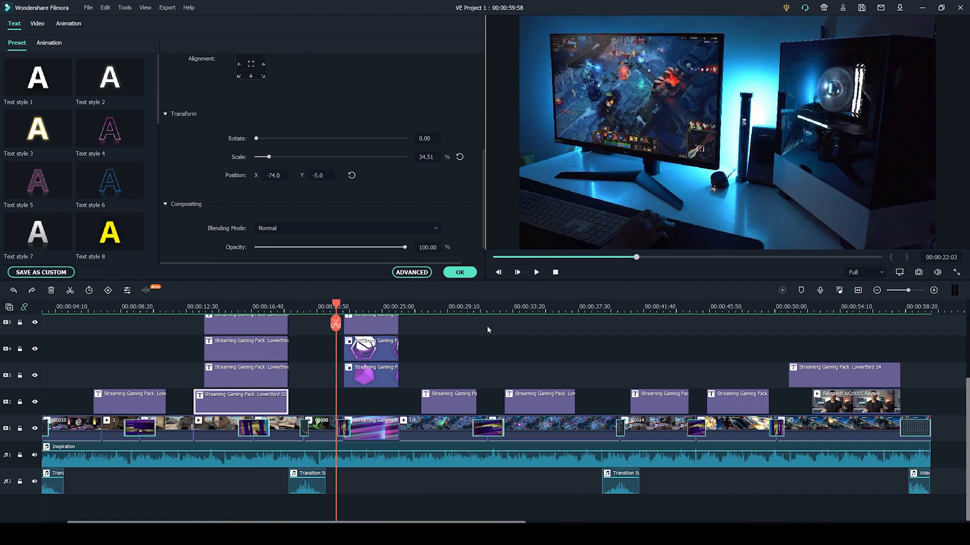
mouse_move(464, 318)
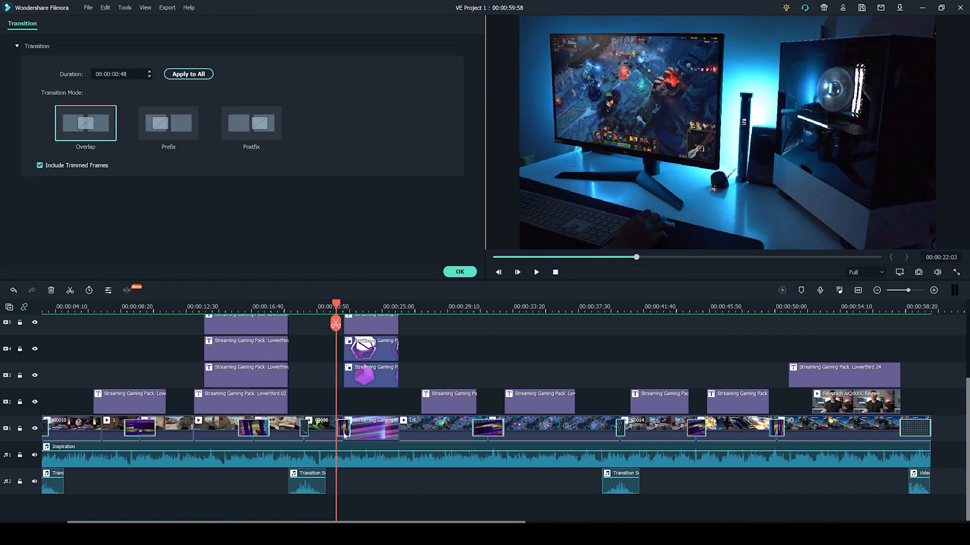
Confirm the transition settings, look through the pack's transitions and return to the titles library
click(72, 25)
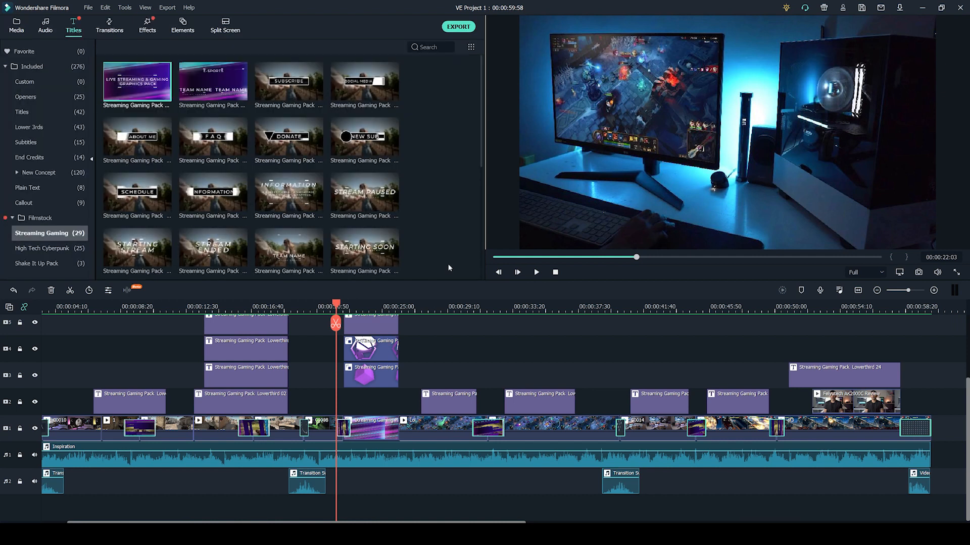
click(109, 27)
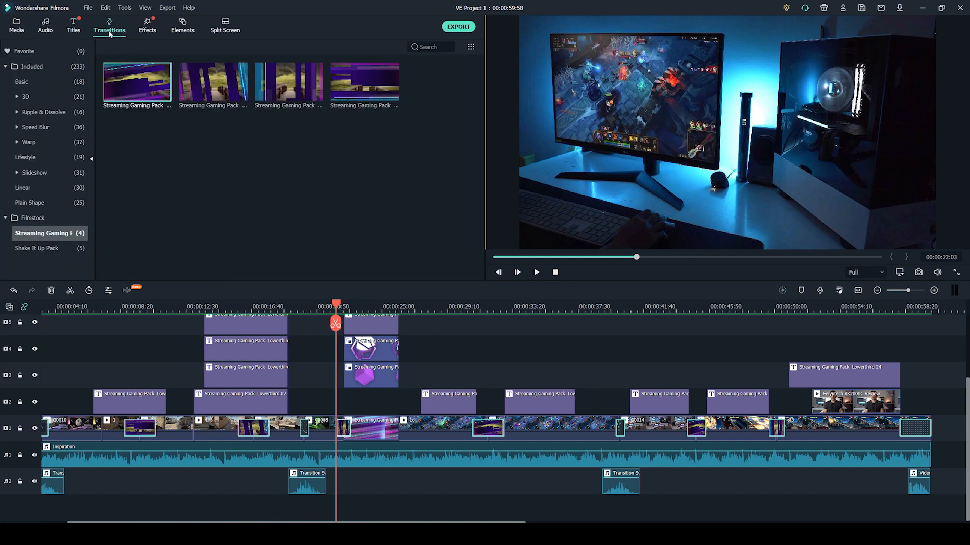
mouse_move(213, 83)
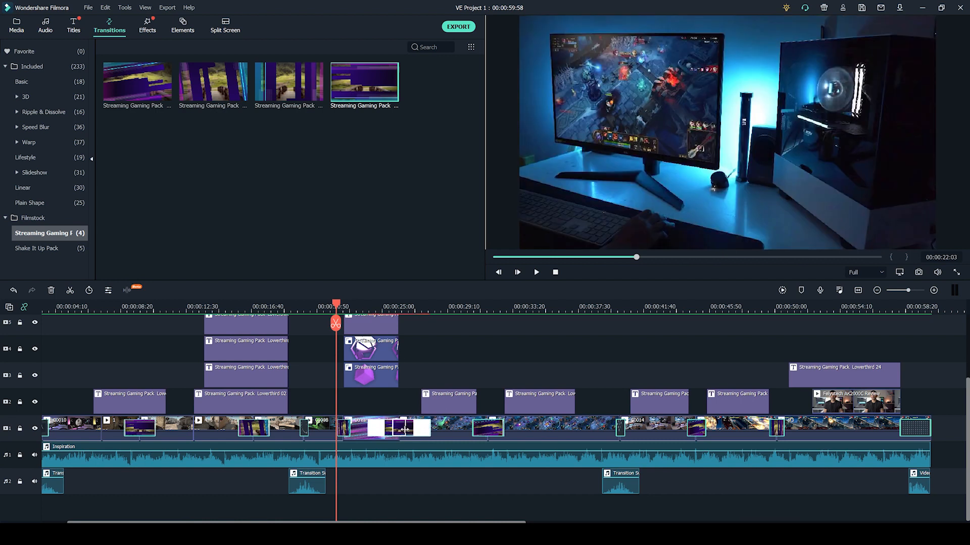
click(72, 24)
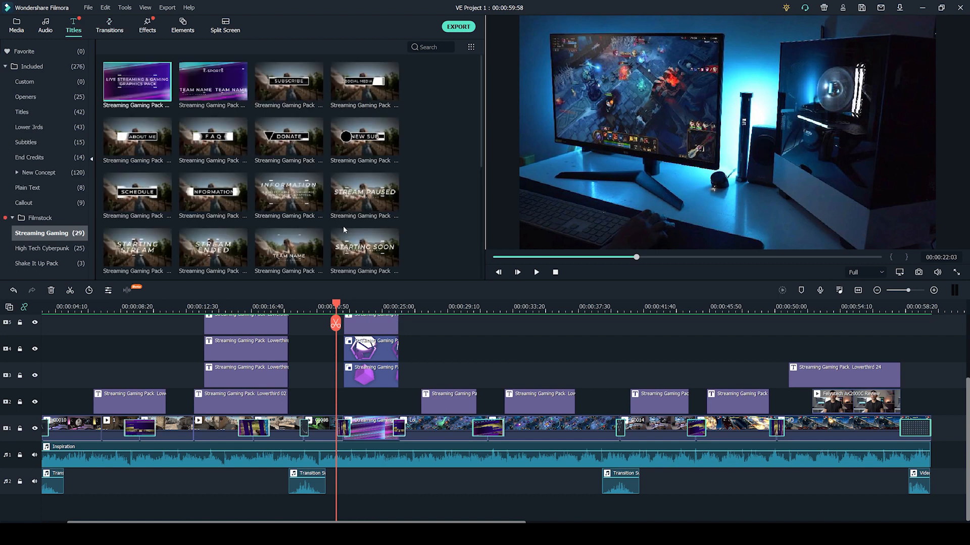
mouse_move(288, 136)
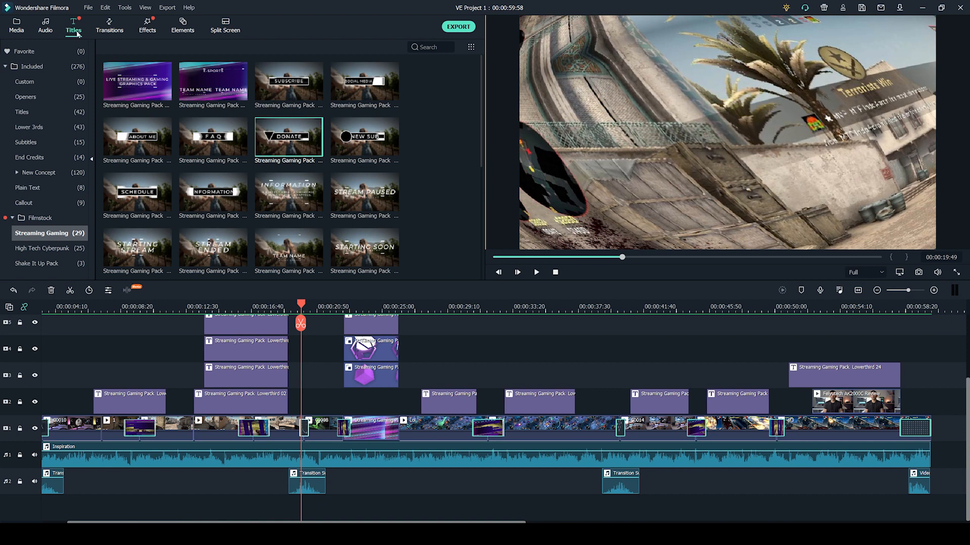
Audition the Transition Swoosh sound effect from the audio library's Sound Effect collection
click(44, 25)
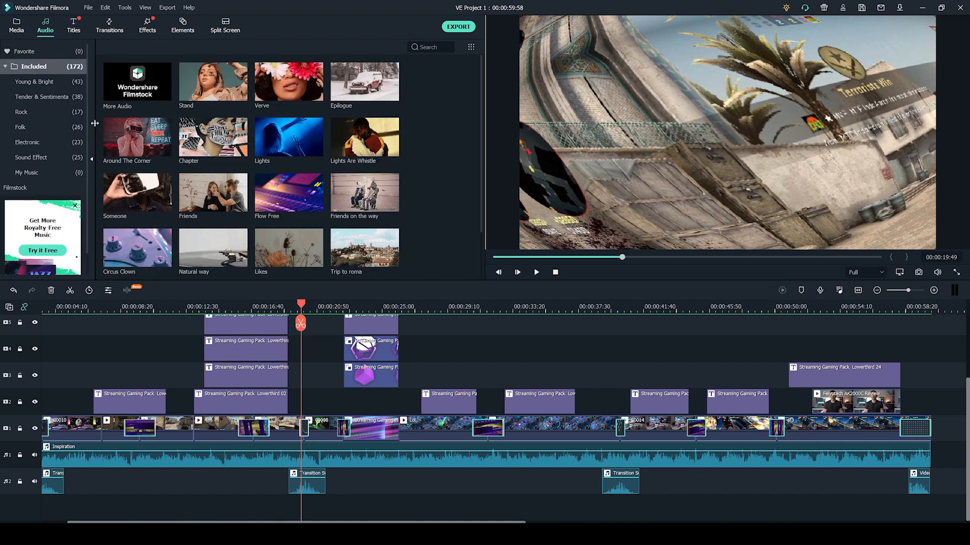
click(30, 158)
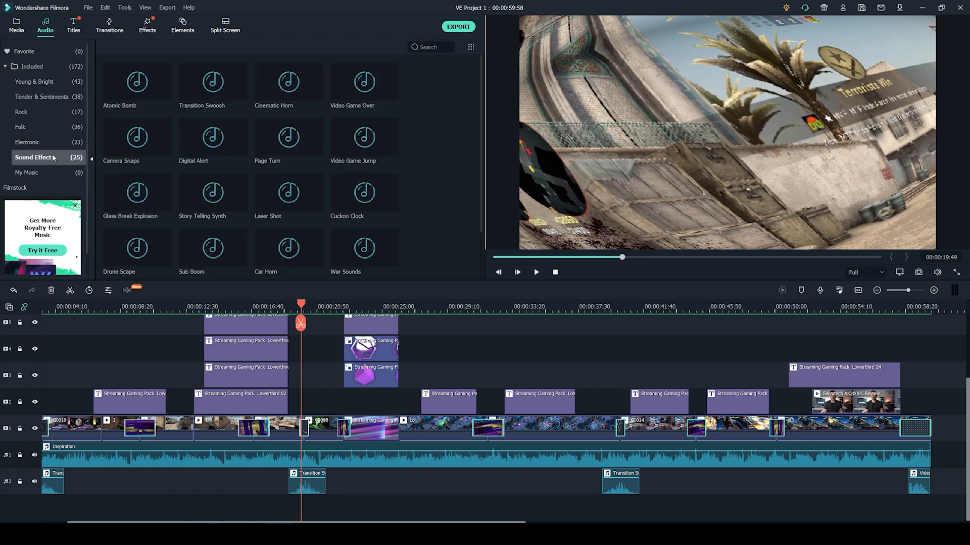
click(212, 82)
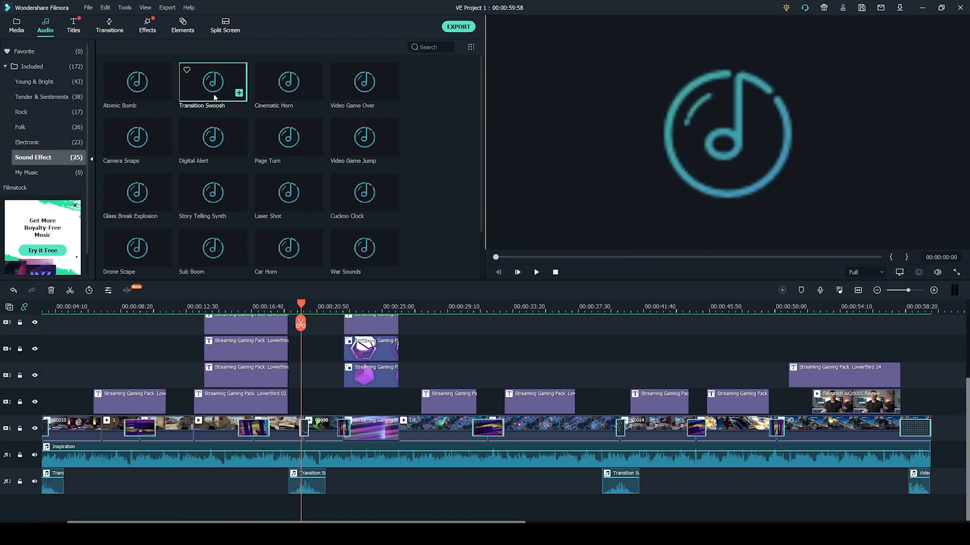
click(535, 272)
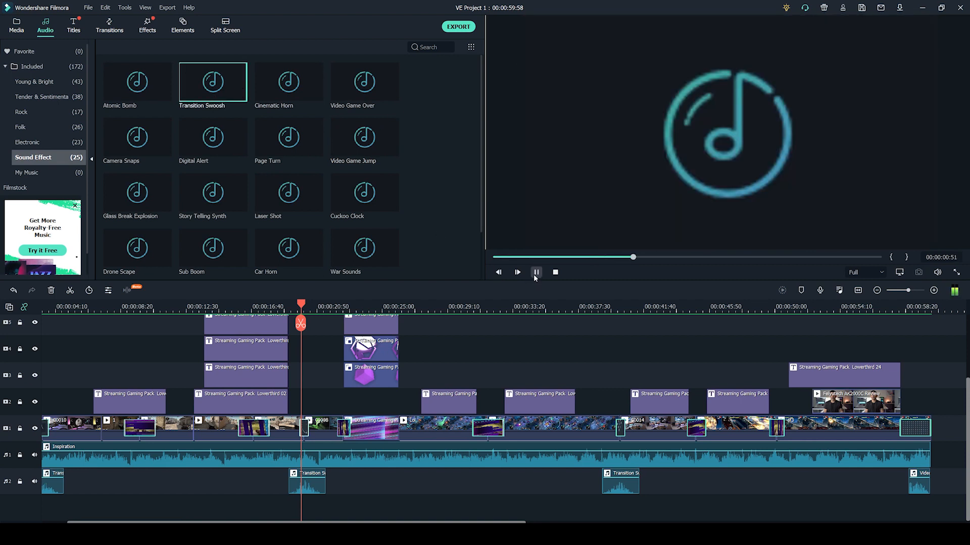
click(536, 272)
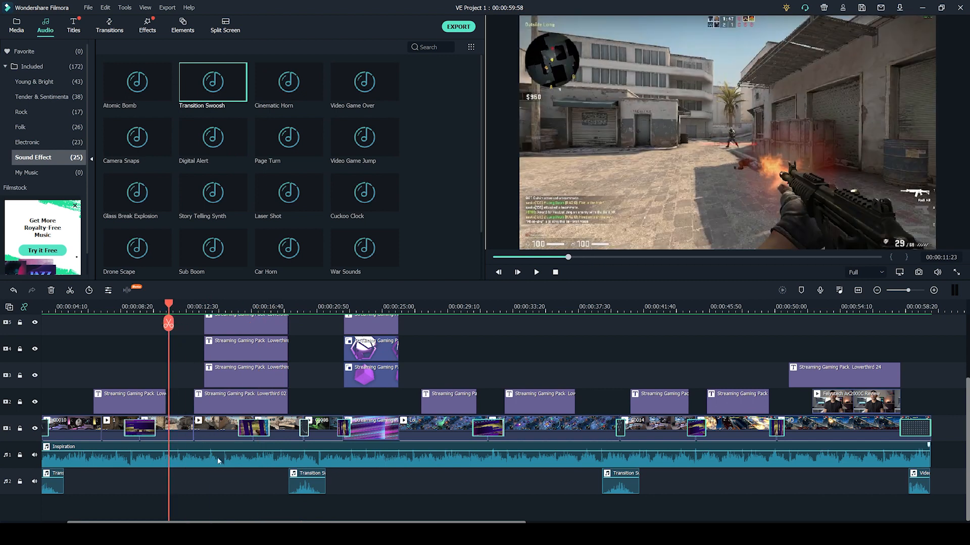
Select the Inspiration music clip, view the Electronic category, then return to the titles
click(218, 461)
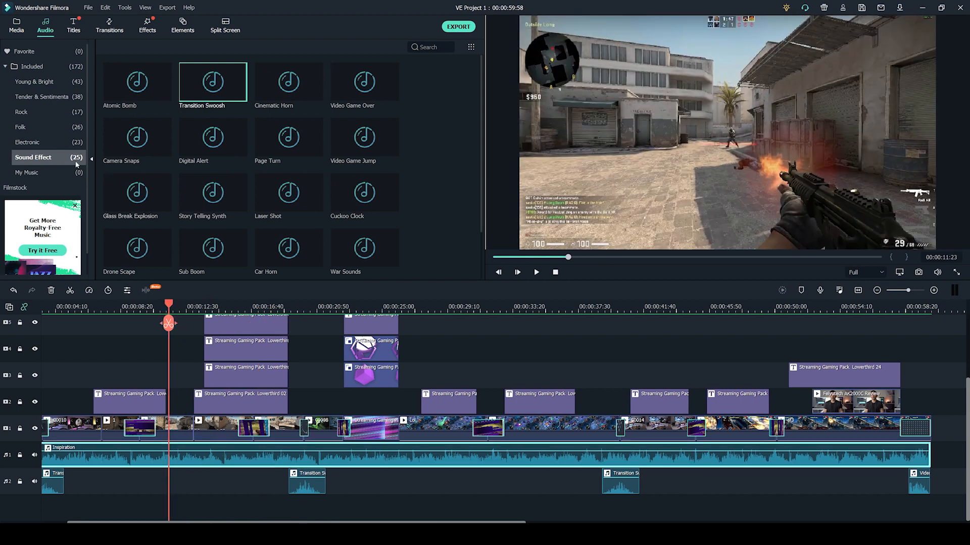
click(28, 142)
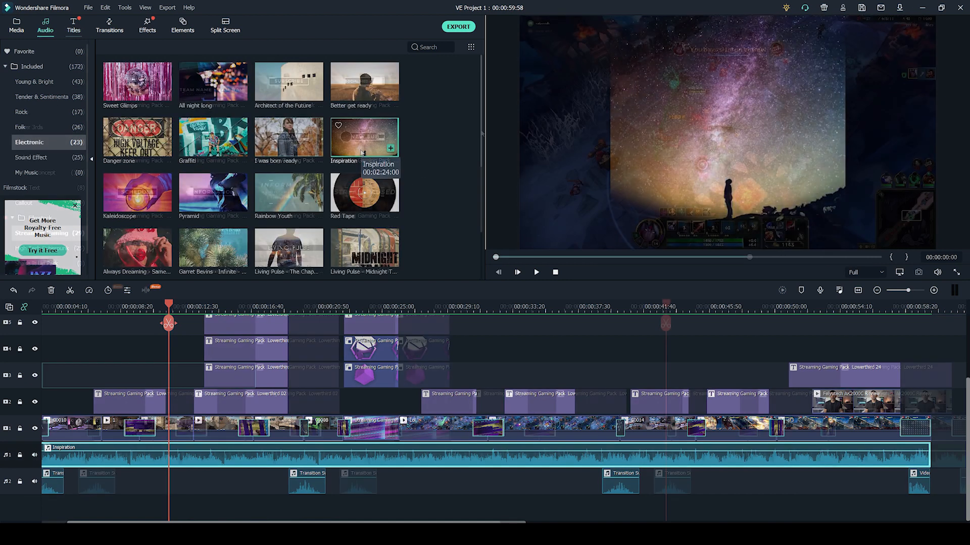
click(73, 26)
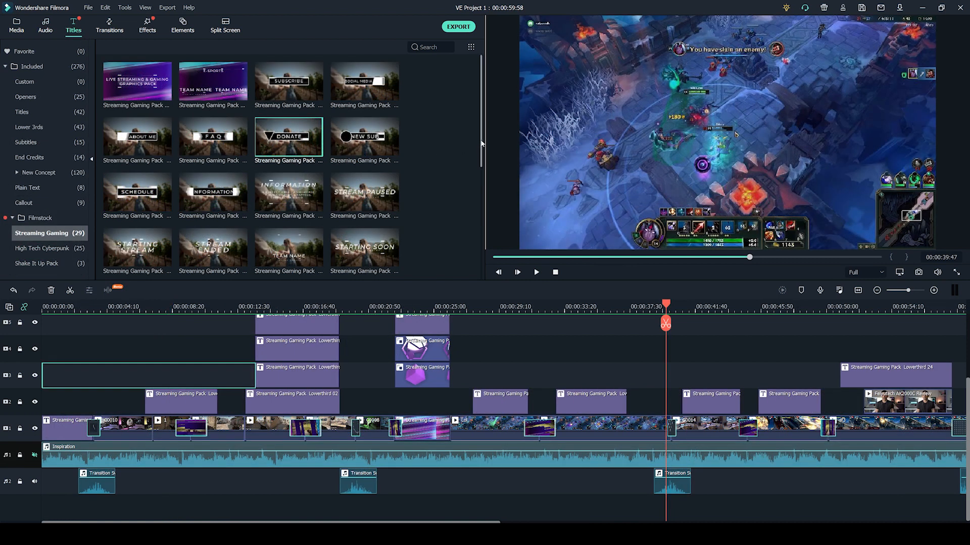
Scroll to the Team vs Team and E-Sports Arena titles and move the playhead to about 00:00:53
scroll(down, 3)
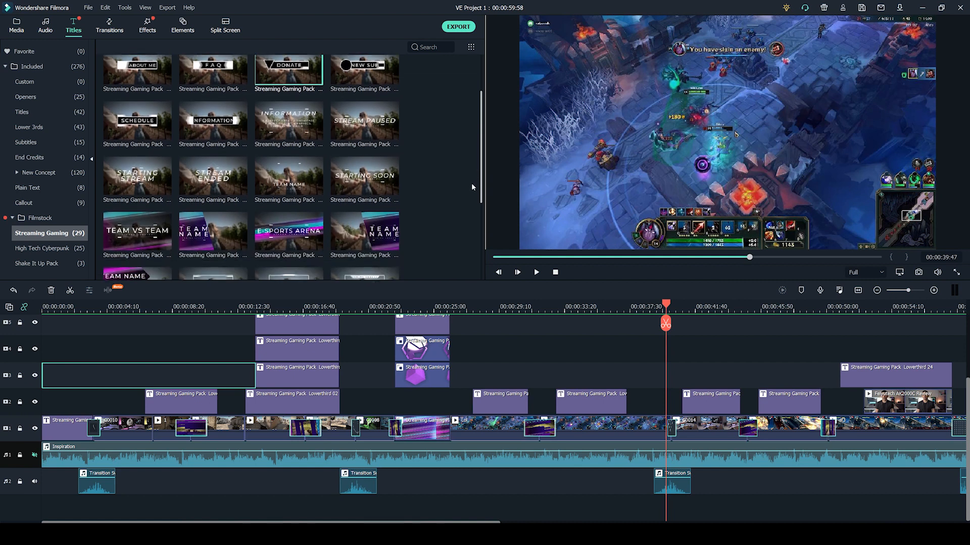
scroll(down, 3)
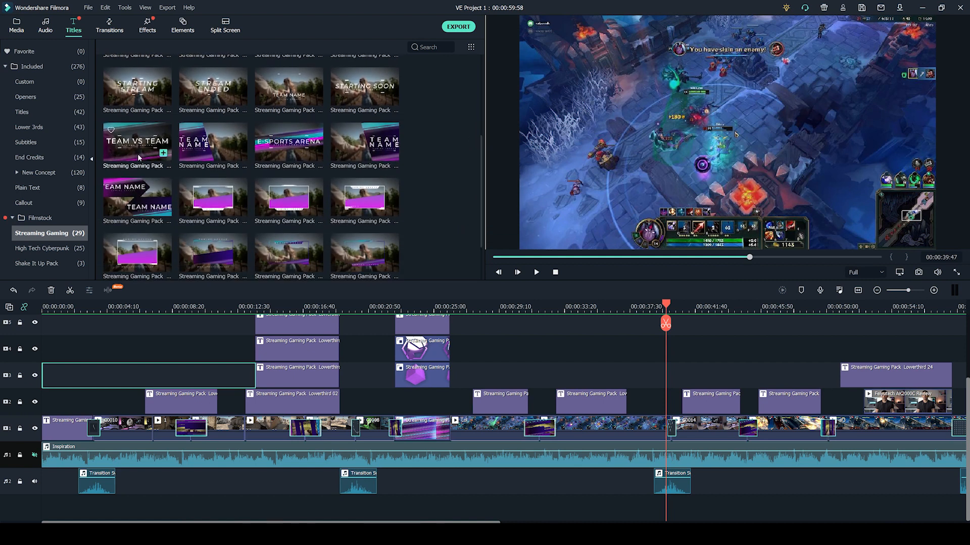
drag(665, 305, 685, 305)
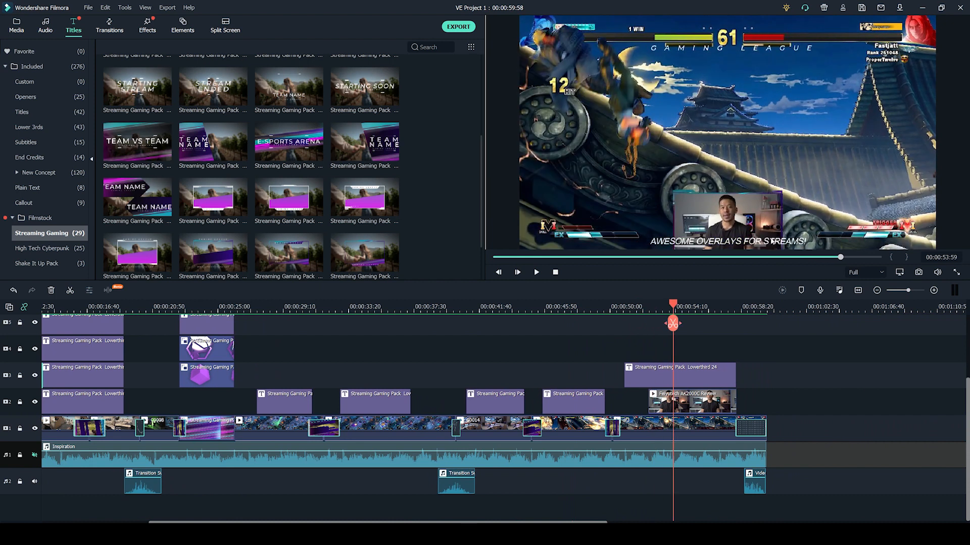
mouse_move(677, 213)
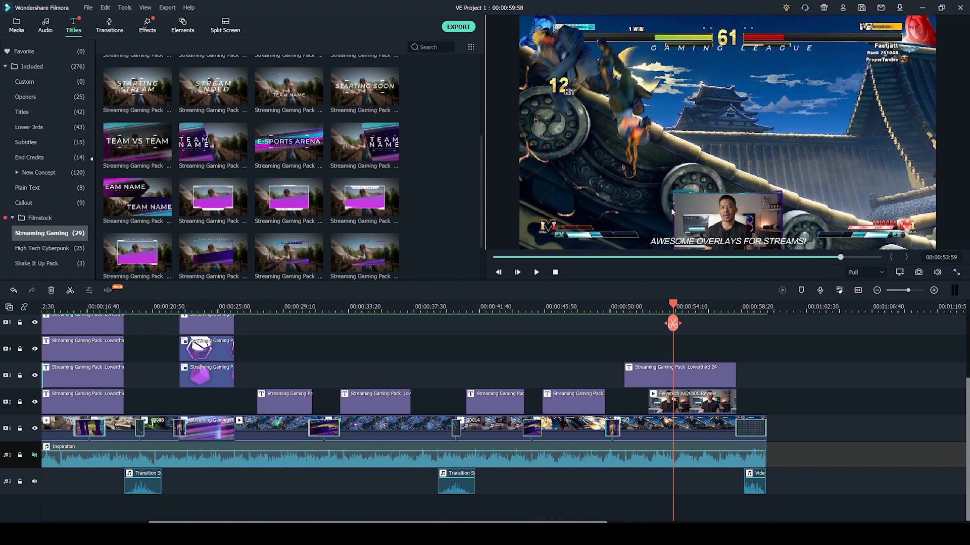
mouse_move(657, 372)
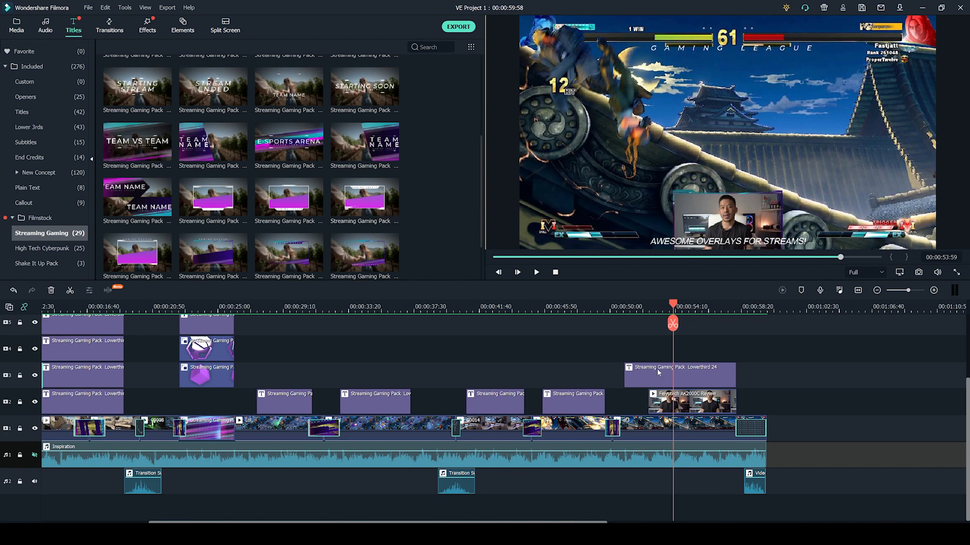
Place LowerThird 24's purple bar behind the face-cam overlay, nudge its text upward and apply
double_click(680, 376)
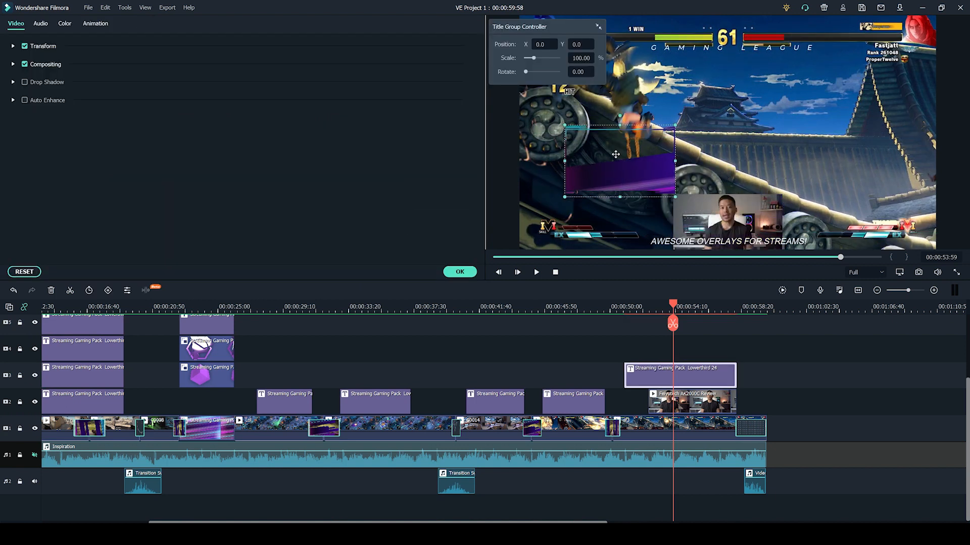
drag(615, 161, 727, 219)
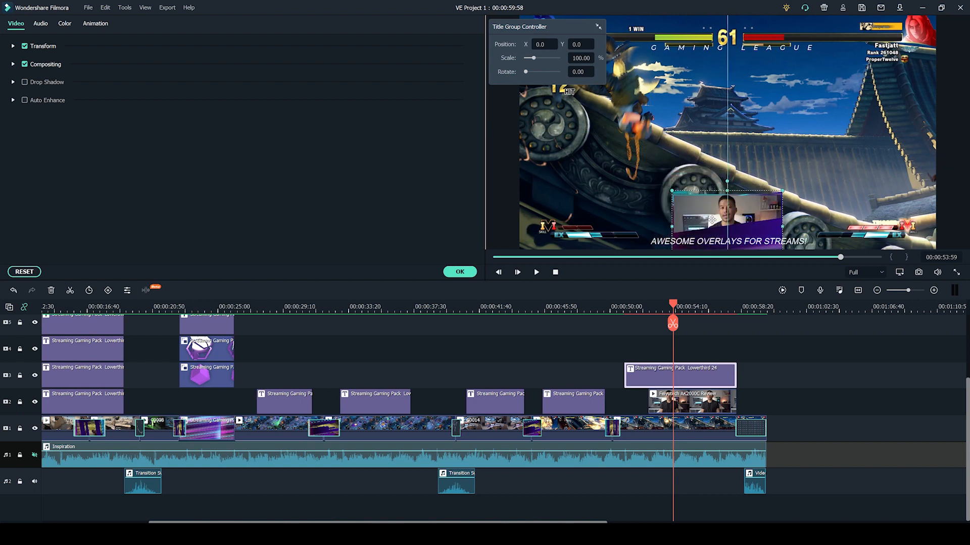
mouse_move(780, 320)
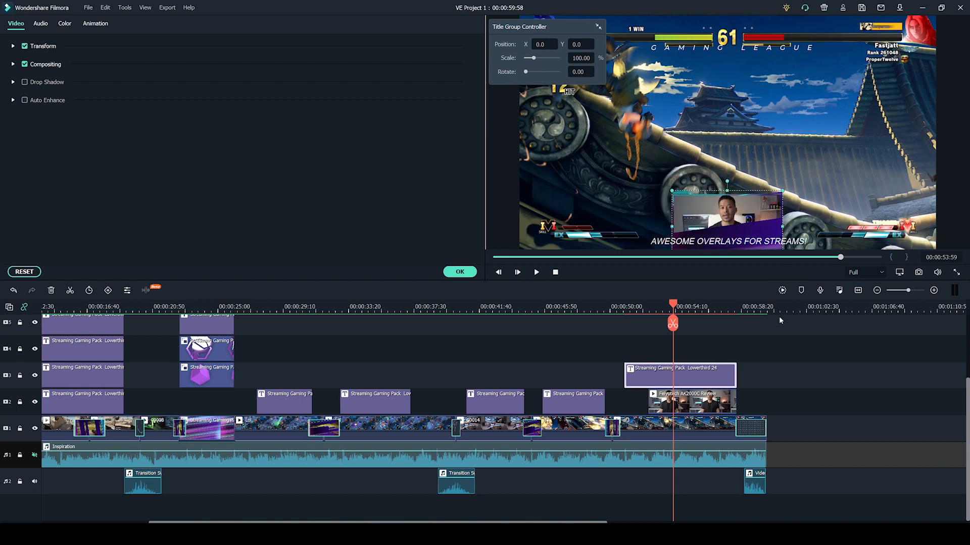
click(714, 307)
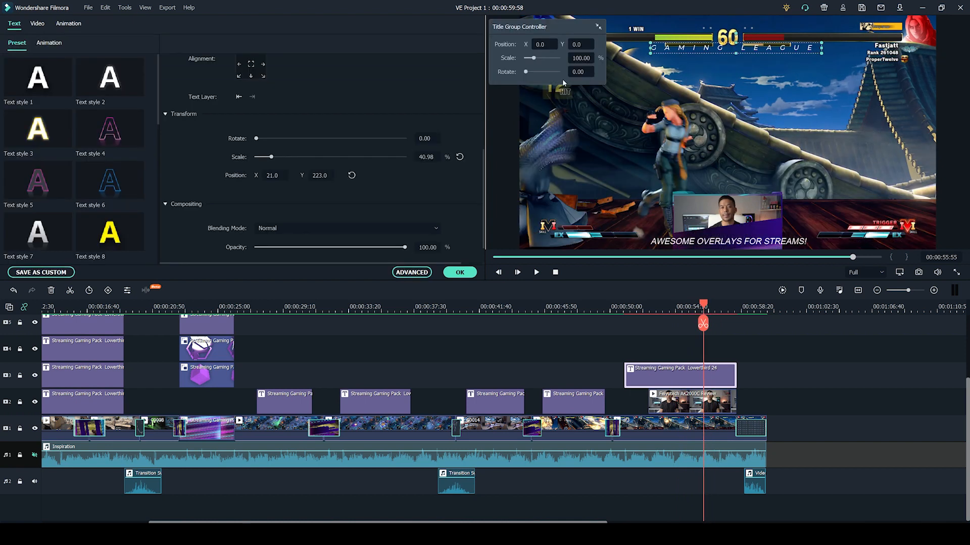
drag(547, 57, 530, 57)
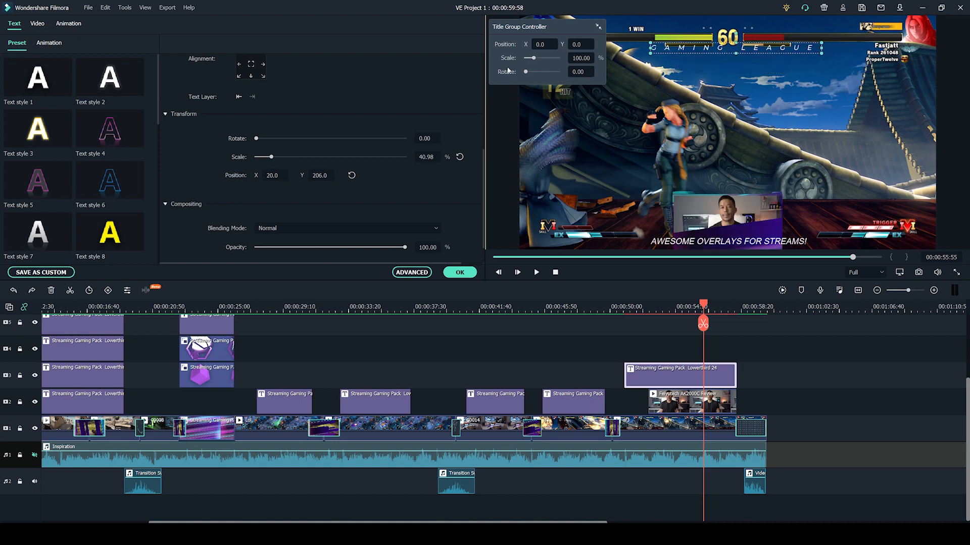
click(877, 291)
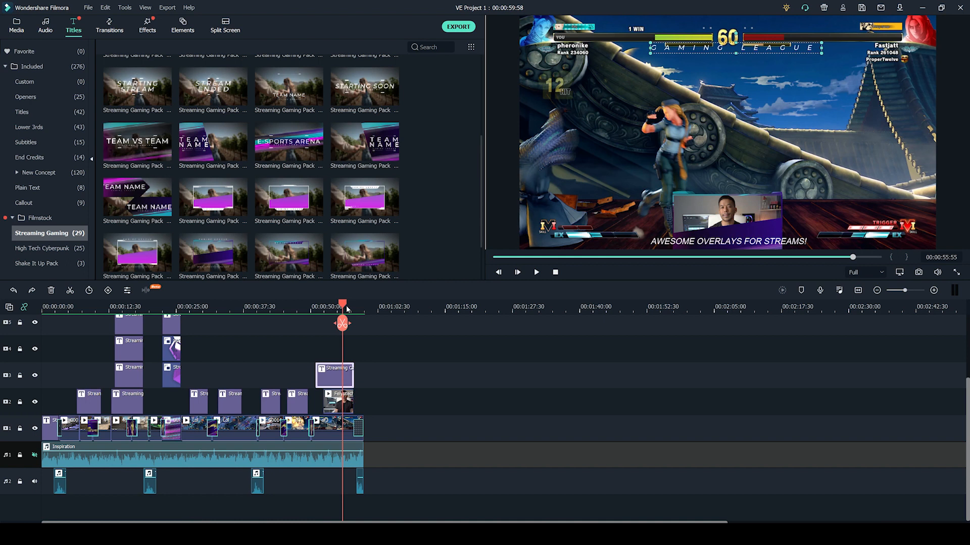
mouse_move(358, 296)
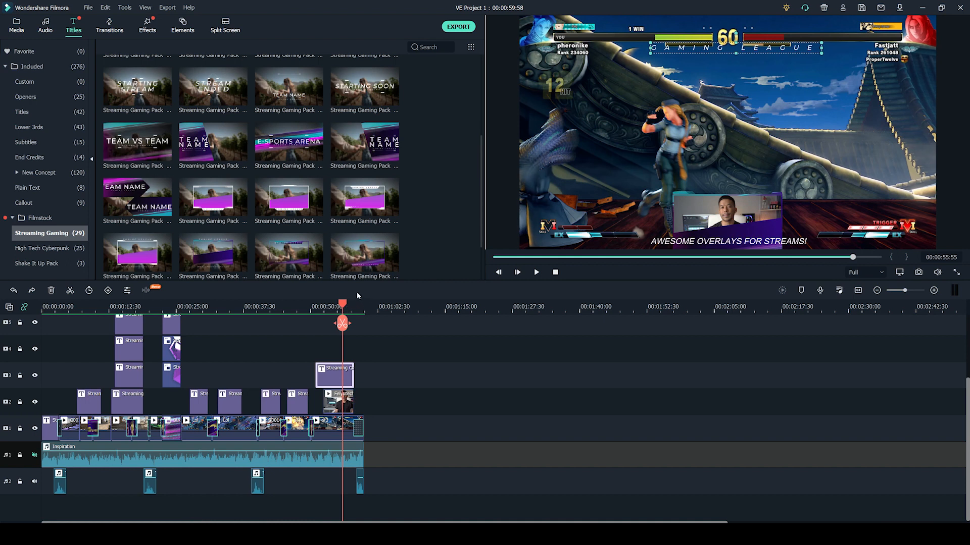